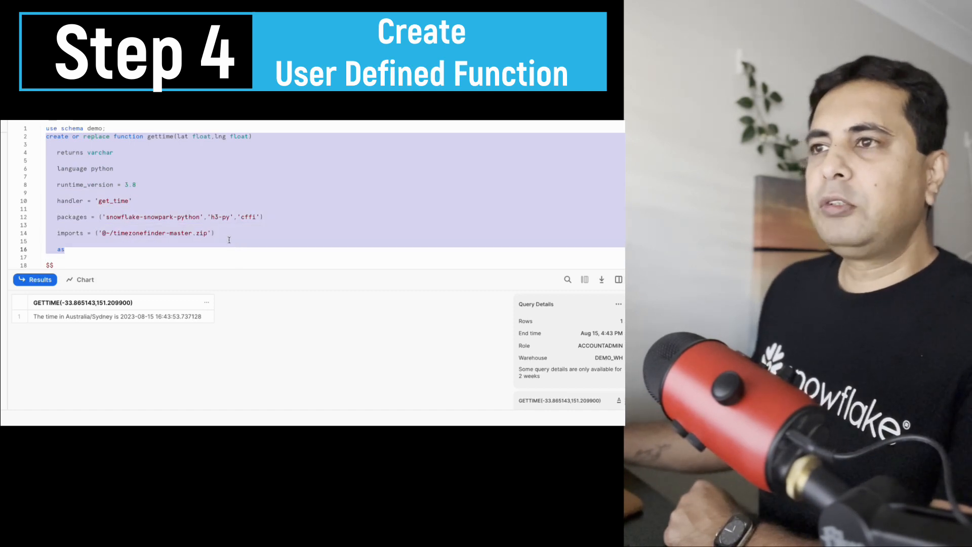
left_click(277, 212)
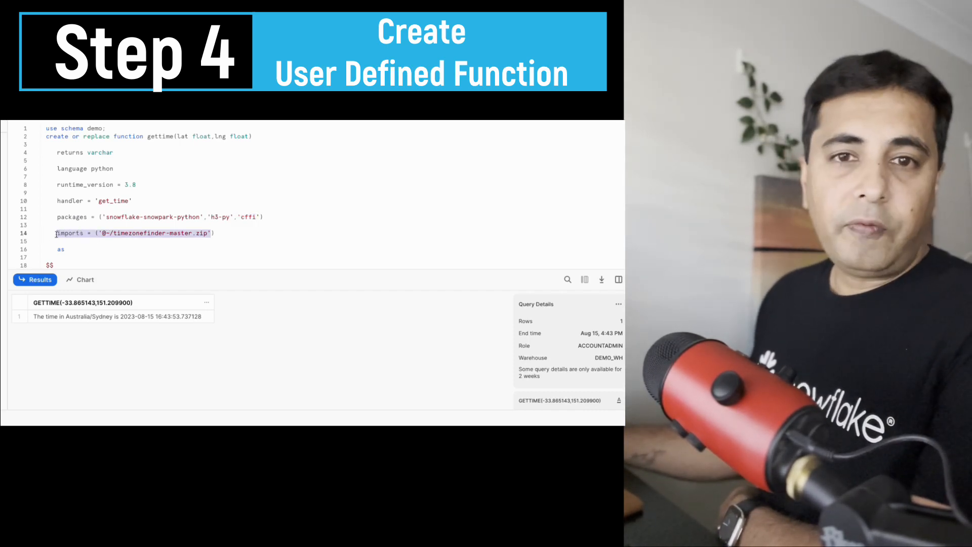
scroll("down", 3)
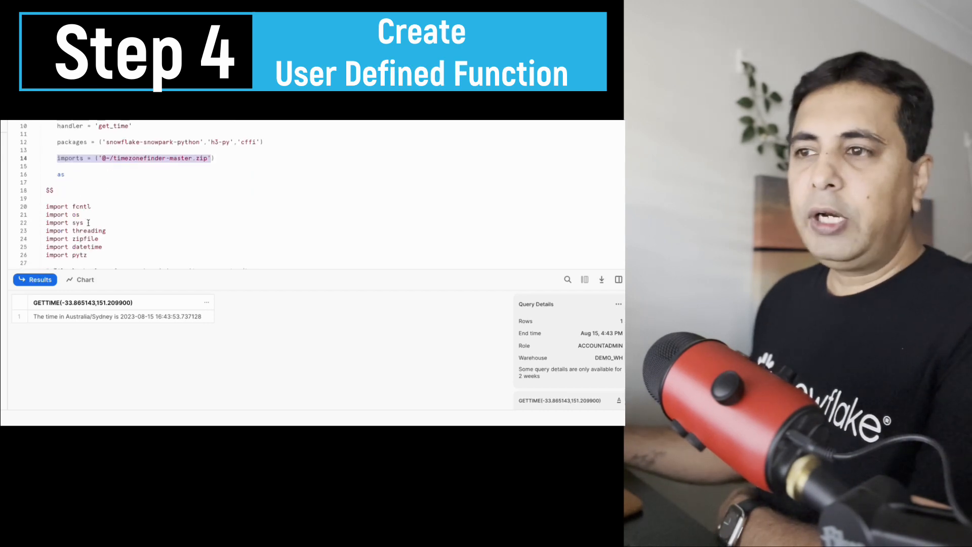
scroll("down", 3)
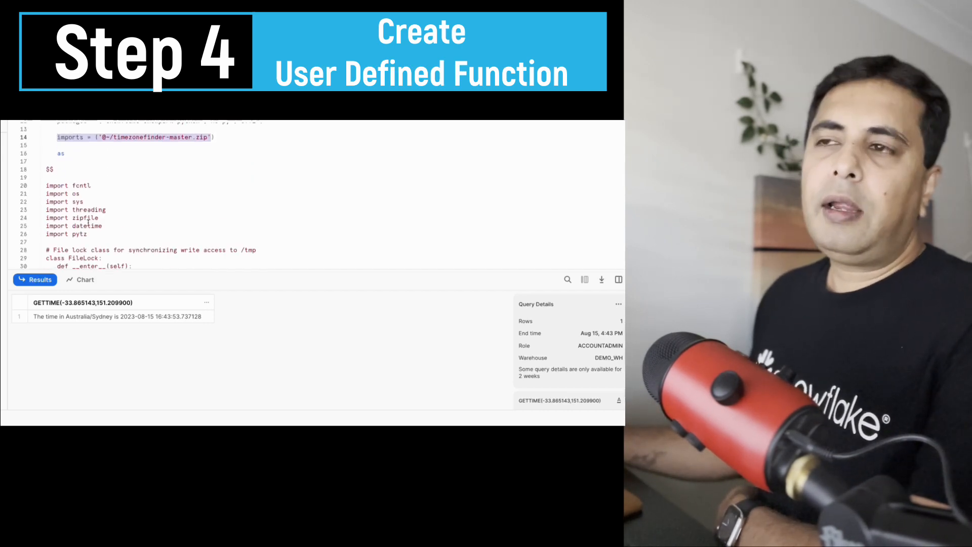
scroll("down", 3)
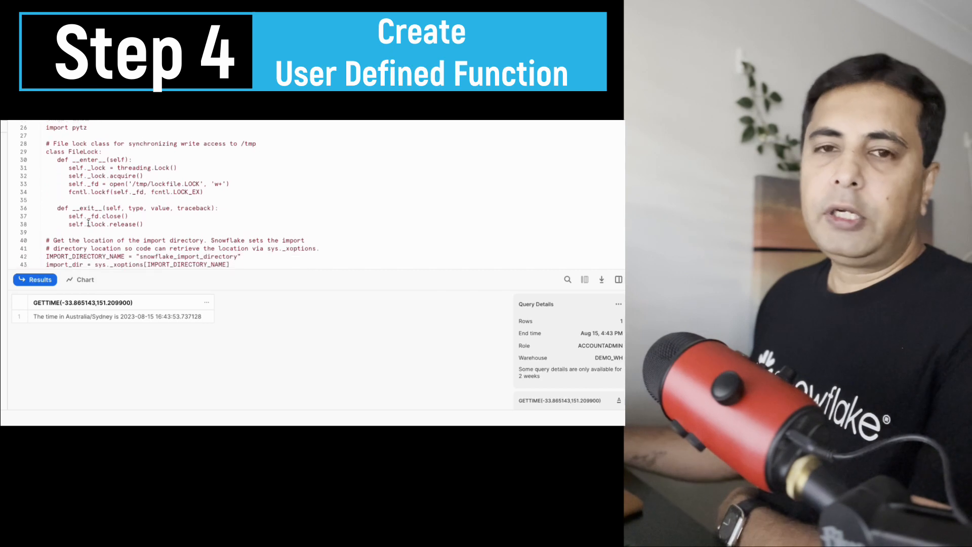
scroll("down", 3)
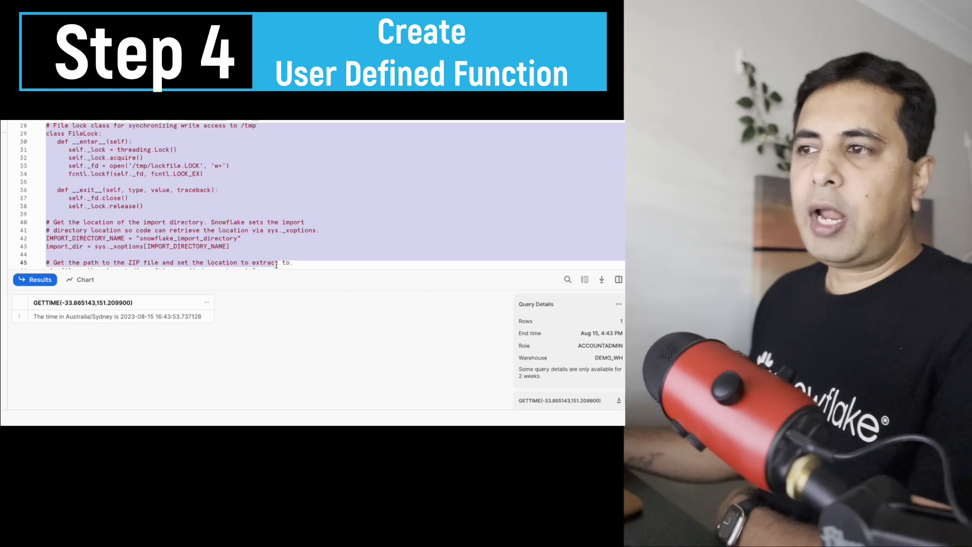
scroll("down", 3)
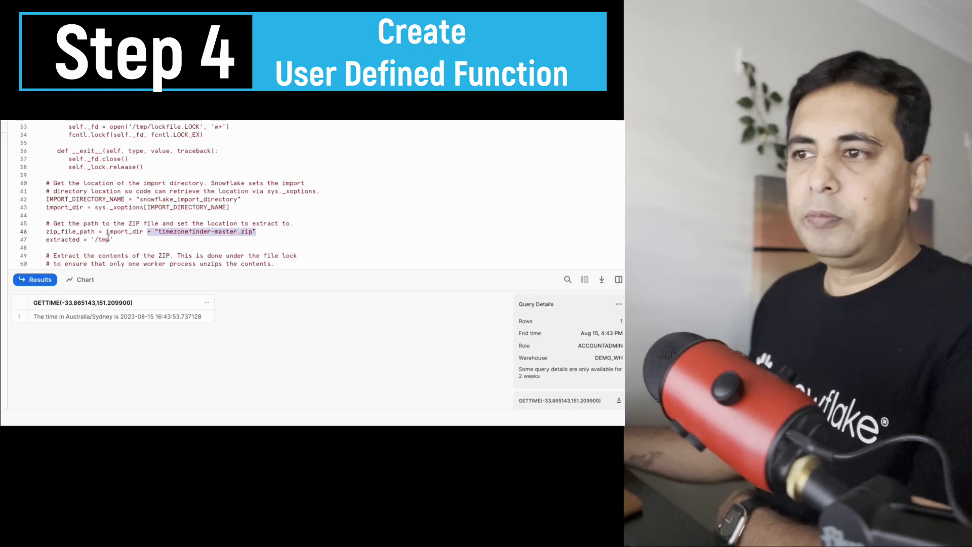
scroll("down", 3)
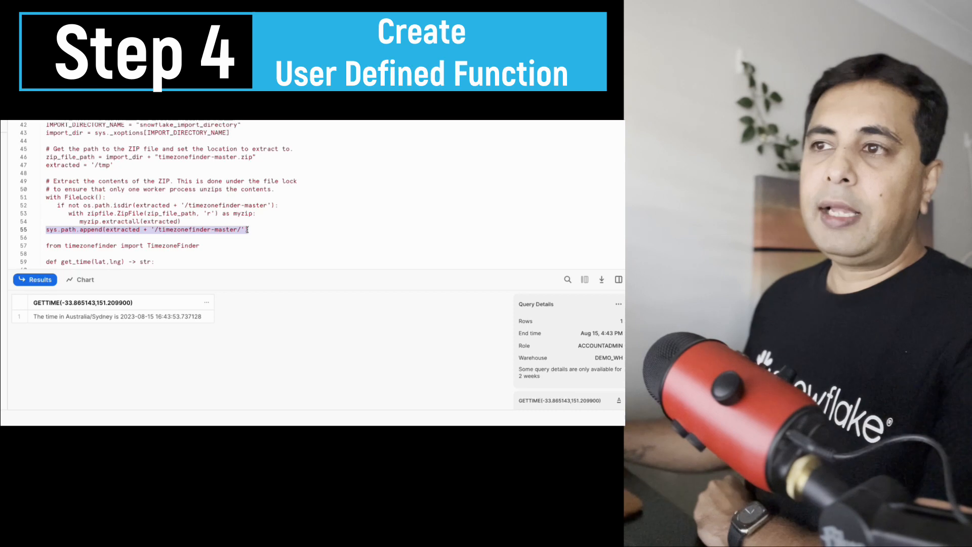
scroll("down", 3)
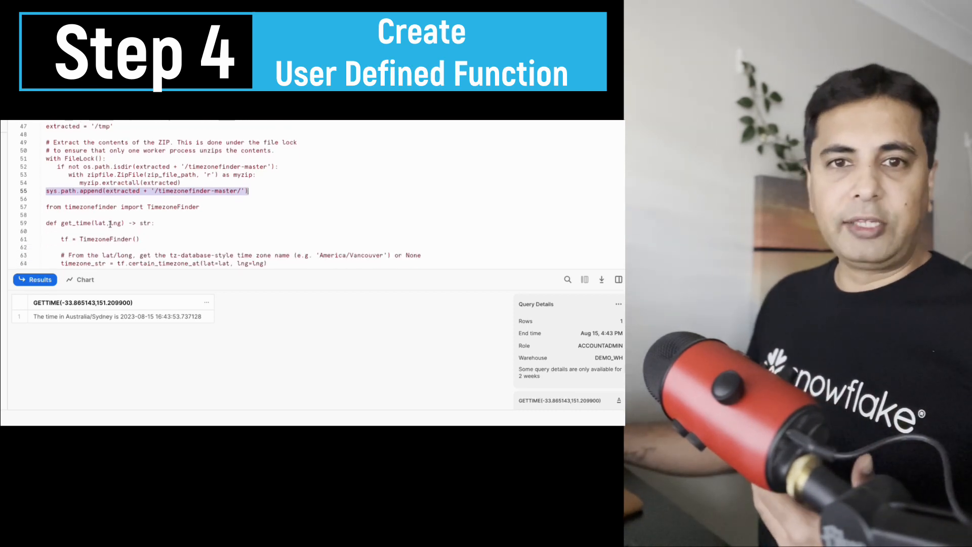
scroll("down", 3)
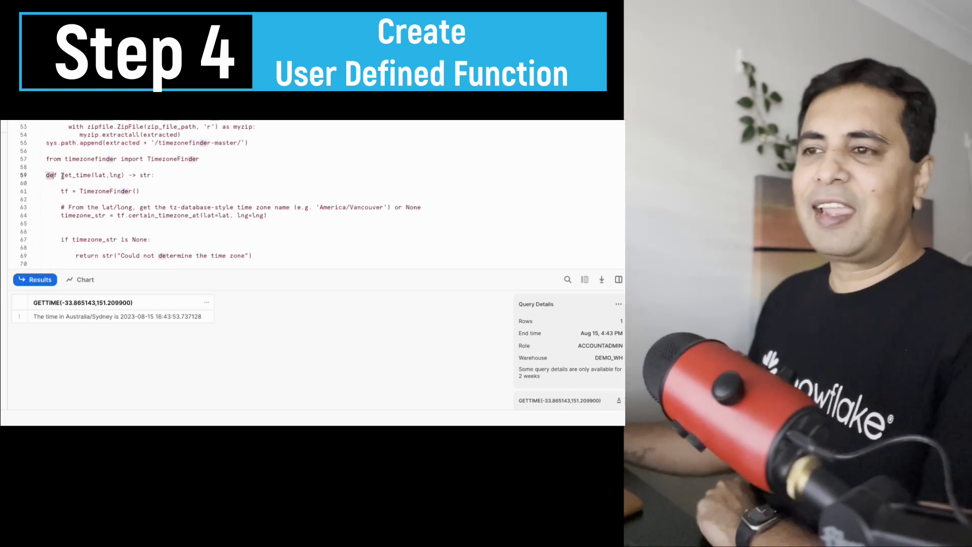